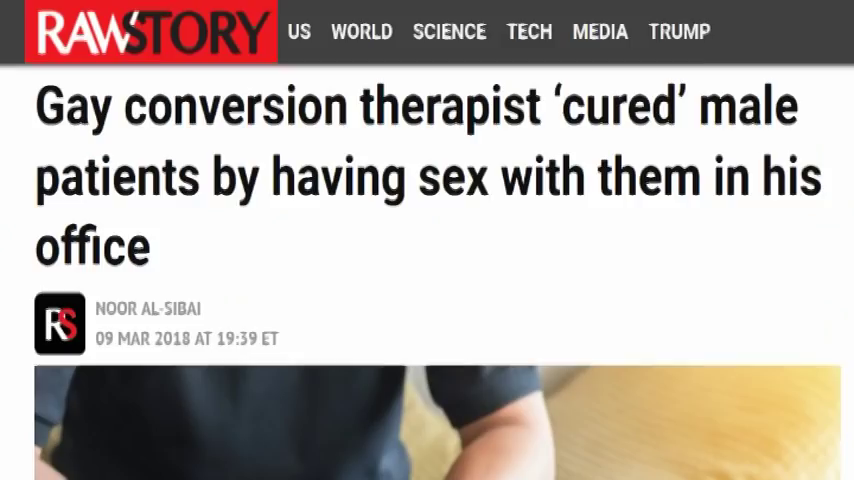
scroll(down, 3)
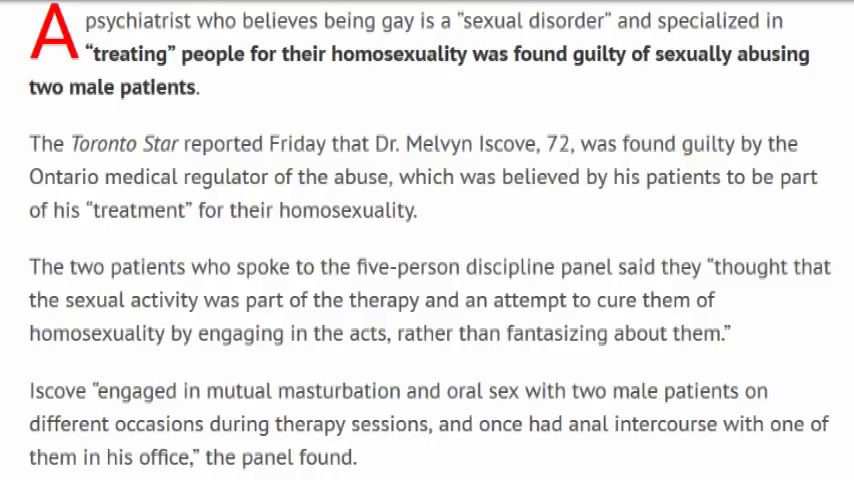
scroll(down, 3)
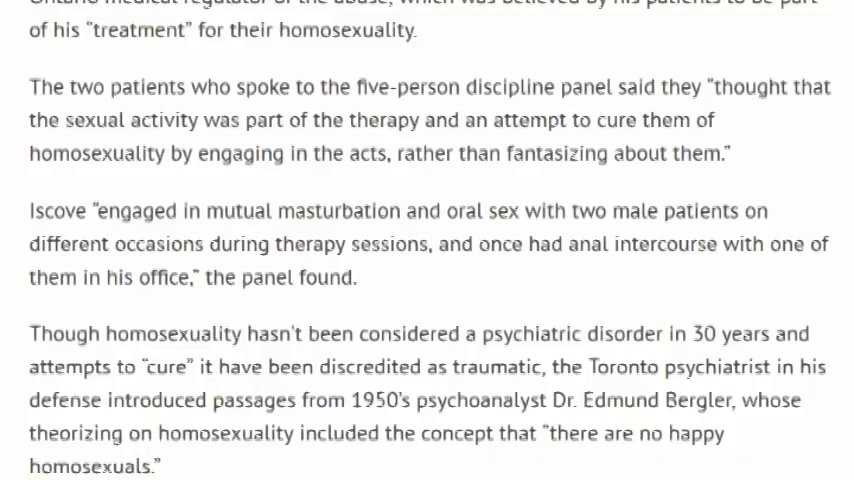